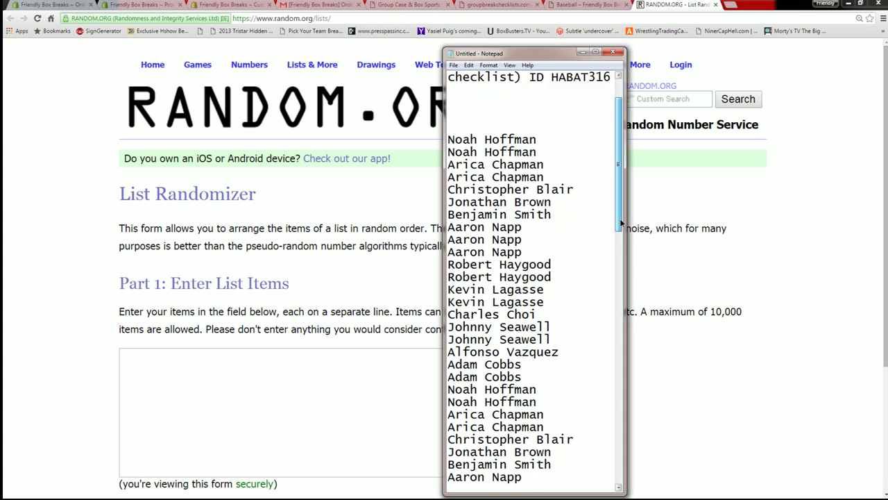
Step: Scroll through the buyer names in Notepad and select the whole list for copying
{"action": "scroll", "scroll_direction": "down", "scroll_amount": 3}
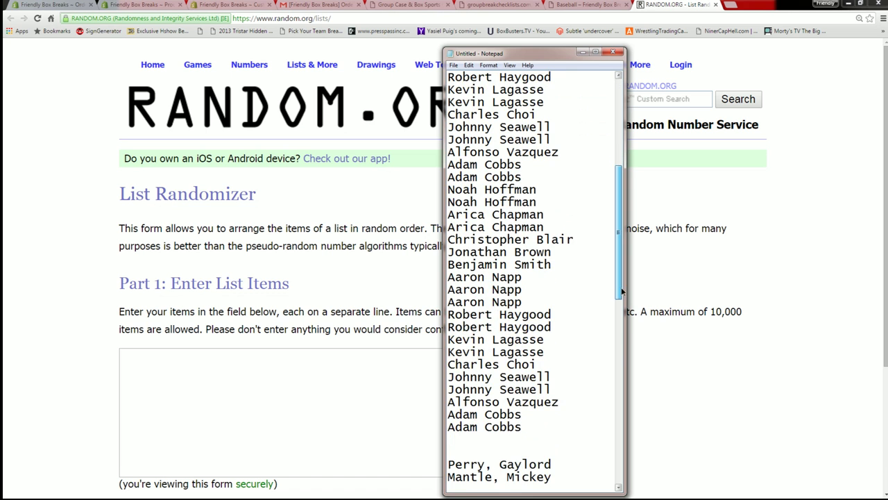
{"action": "scroll", "scroll_direction": "down", "scroll_amount": 3}
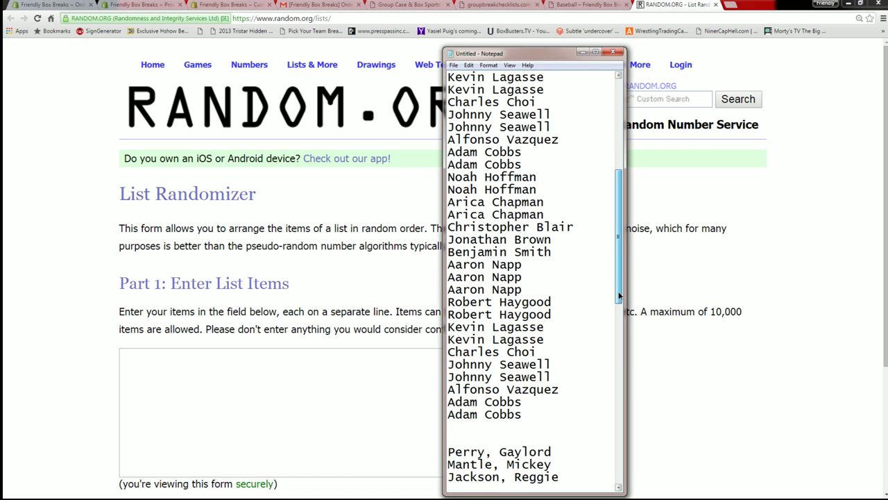
{"action": "scroll", "scroll_direction": "down", "scroll_amount": 3}
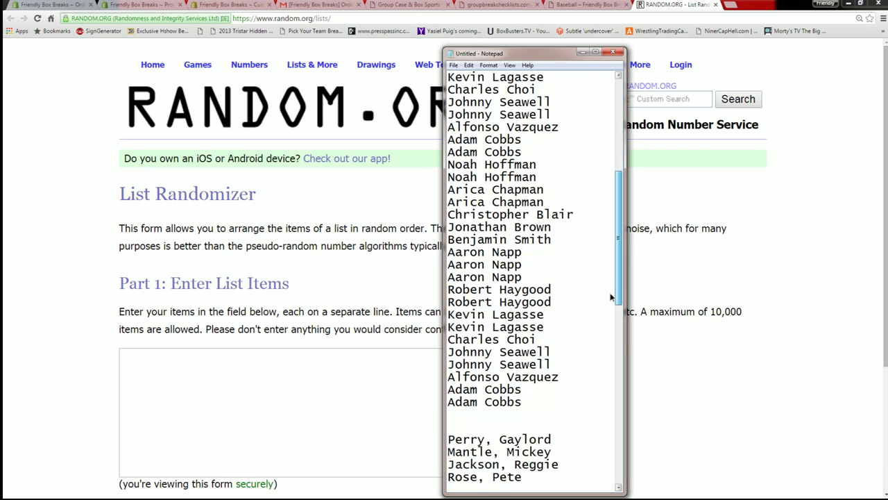
{"action": "key", "text": "ctrl+a"}
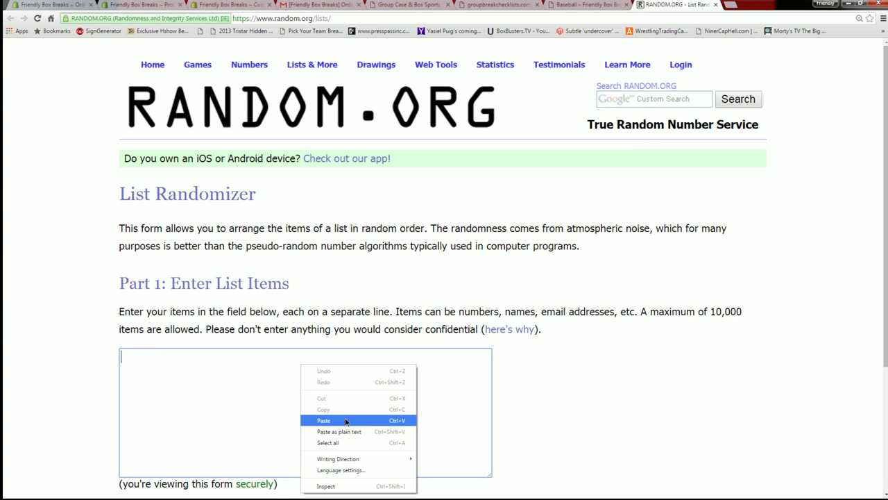
Step: Paste the 40 buyer names into RANDOM.ORG, randomize them, and reshuffle twice more
{"action": "left_click", "coordinate": [323, 421]}
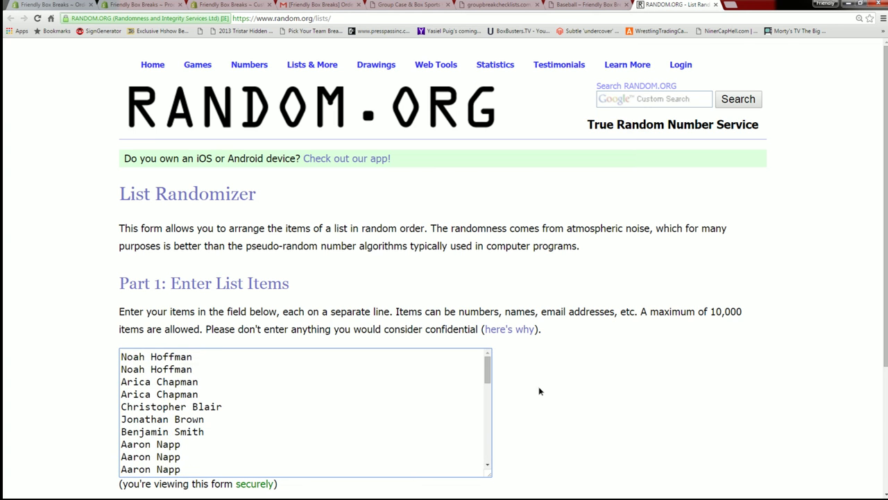
{"action": "scroll", "scroll_direction": "down", "scroll_amount": 3}
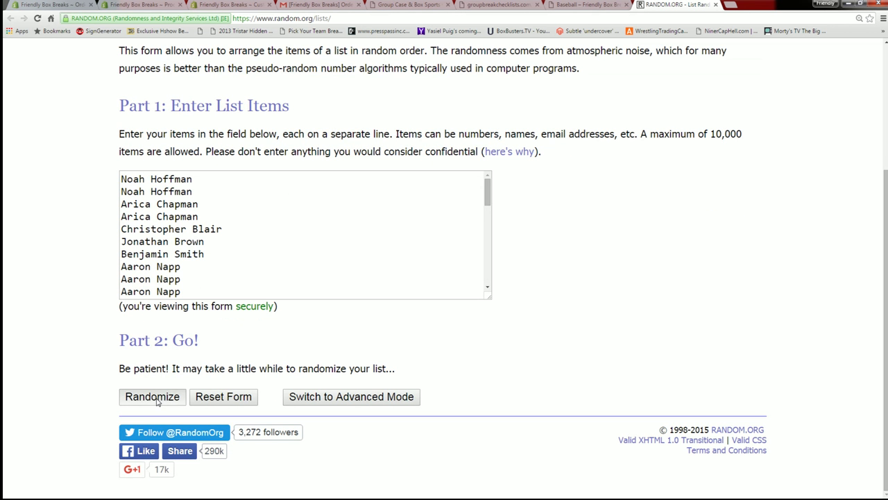
{"action": "left_click", "coordinate": [152, 396]}
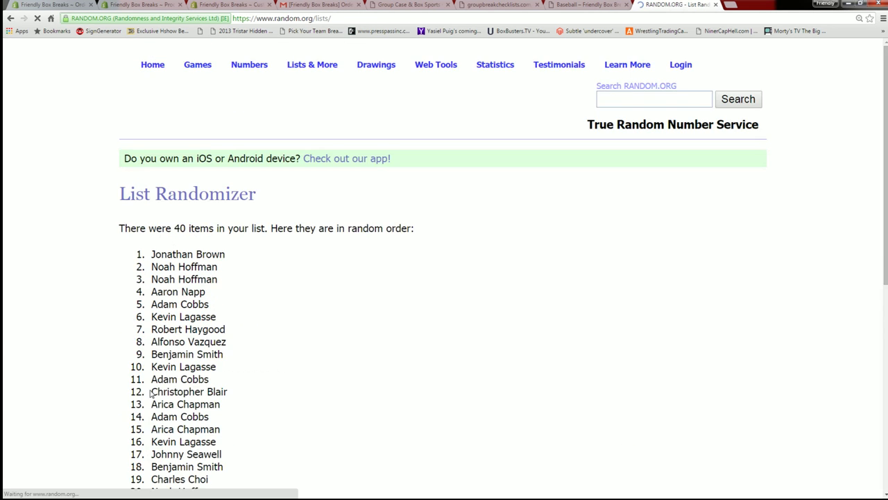
{"action": "scroll", "scroll_direction": "down", "scroll_amount": 3}
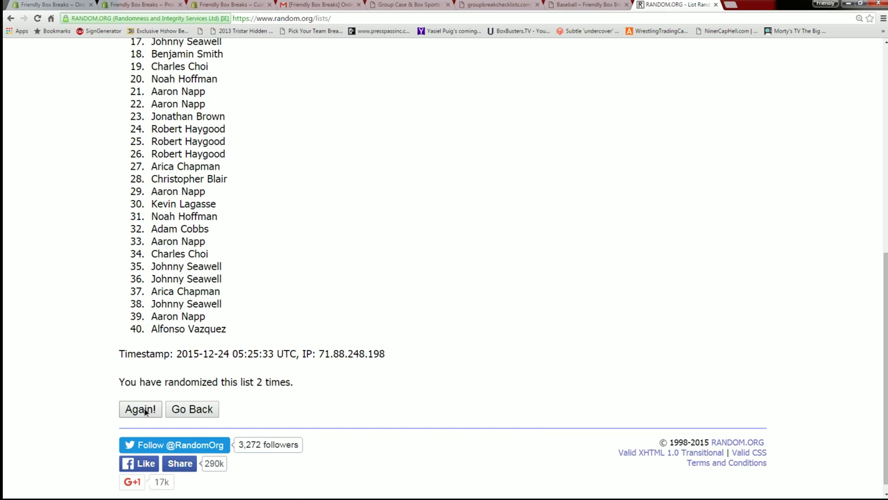
{"action": "left_click", "coordinate": [141, 409]}
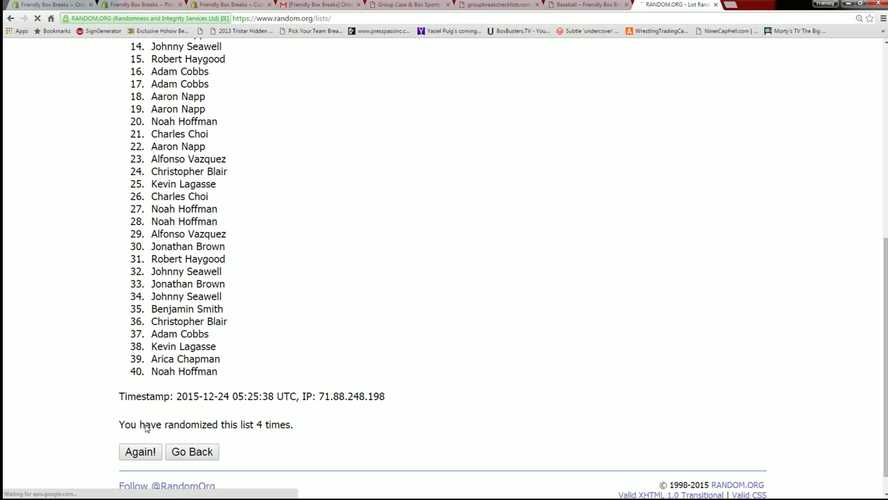
{"action": "left_click", "coordinate": [140, 450]}
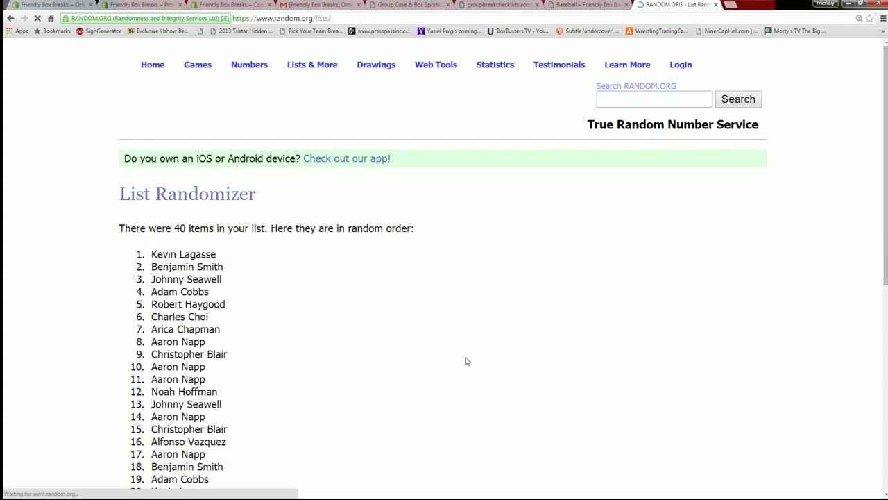
Step: Copy the final randomized buyer list from the results page
{"action": "scroll", "scroll_direction": "down", "scroll_amount": 3}
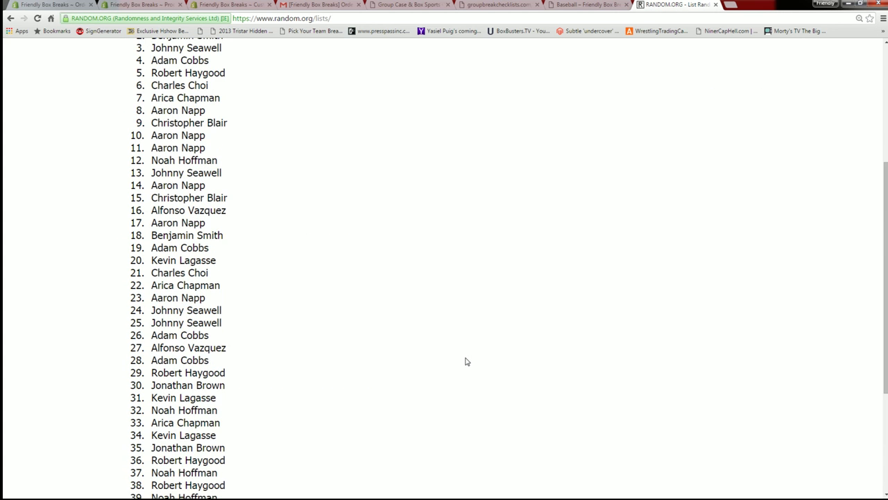
{"action": "scroll", "scroll_direction": "down", "scroll_amount": 3}
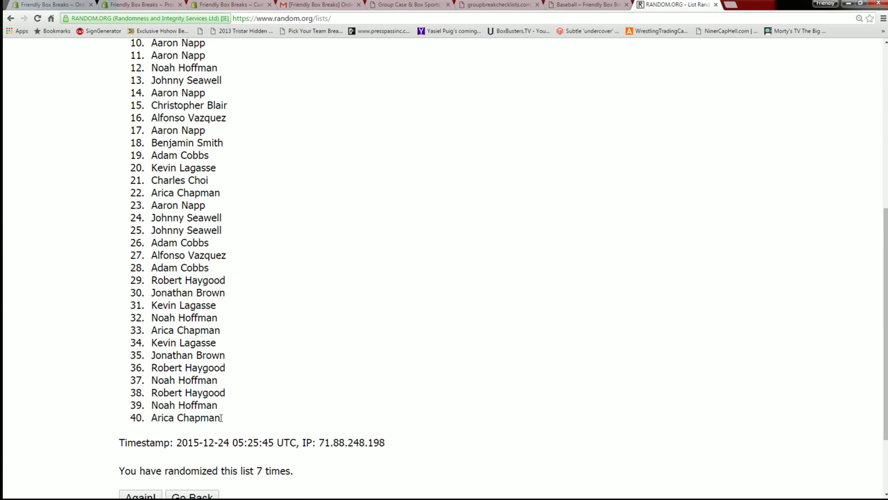
{"action": "scroll", "scroll_direction": "up", "scroll_amount": 3}
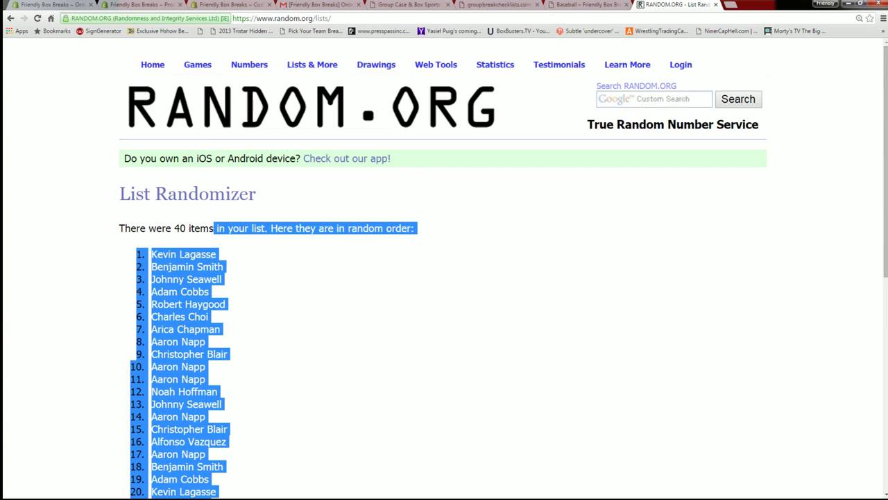
{"action": "right_click", "coordinate": [184, 277]}
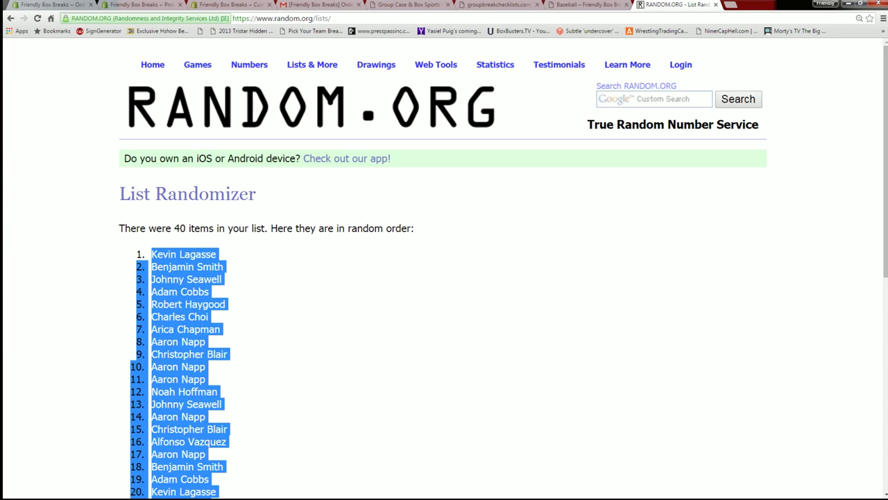
{"action": "left_click", "coordinate": [139, 221]}
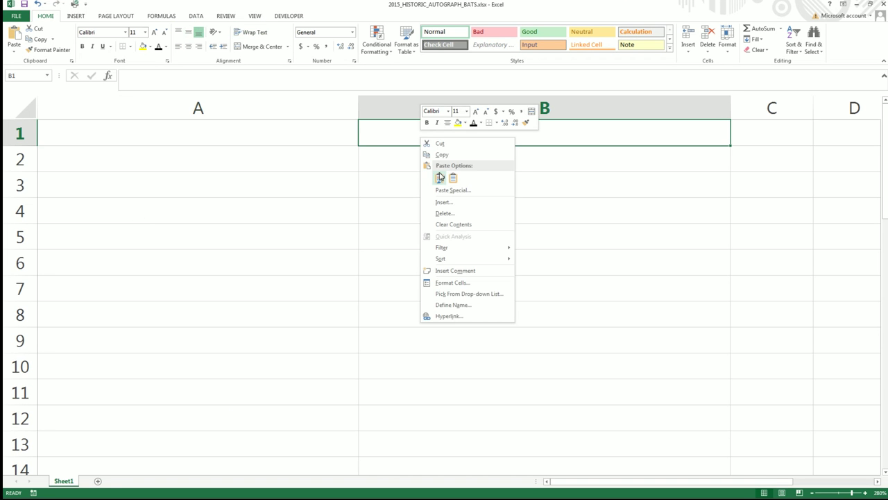
Step: Paste the shuffled buyer names at B1 and scroll to verify all 40 entries
{"action": "left_click", "coordinate": [440, 177]}
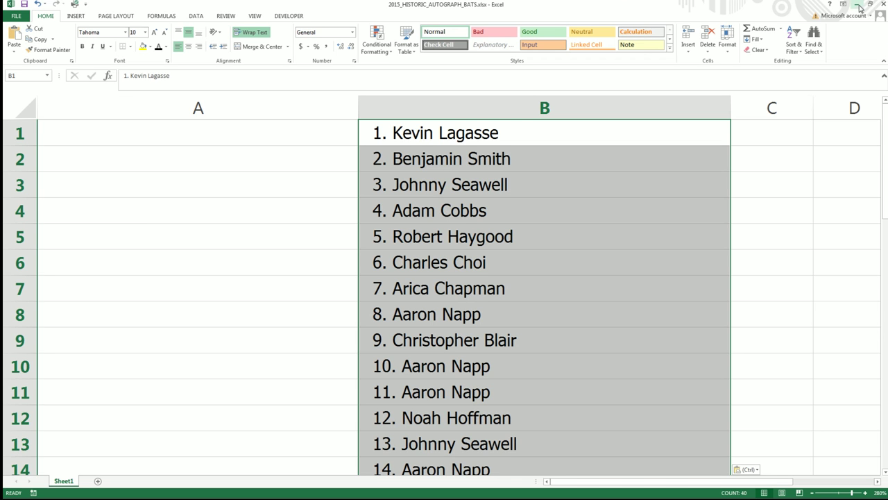
{"action": "scroll", "scroll_direction": "down", "scroll_amount": 3}
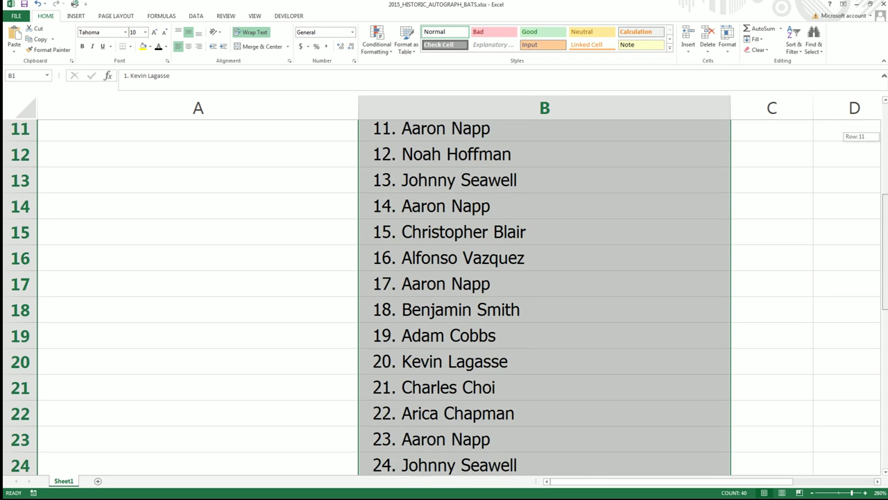
{"action": "scroll", "scroll_direction": "down", "scroll_amount": 3}
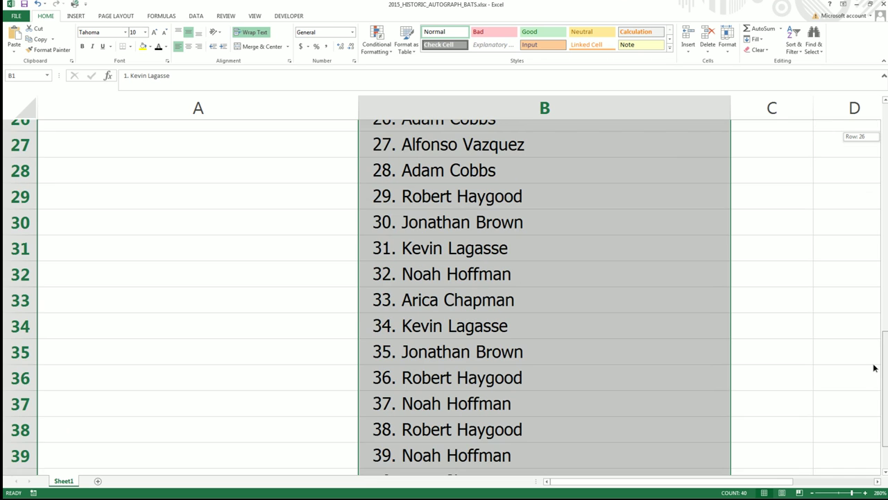
{"action": "scroll", "scroll_direction": "up", "scroll_amount": 3}
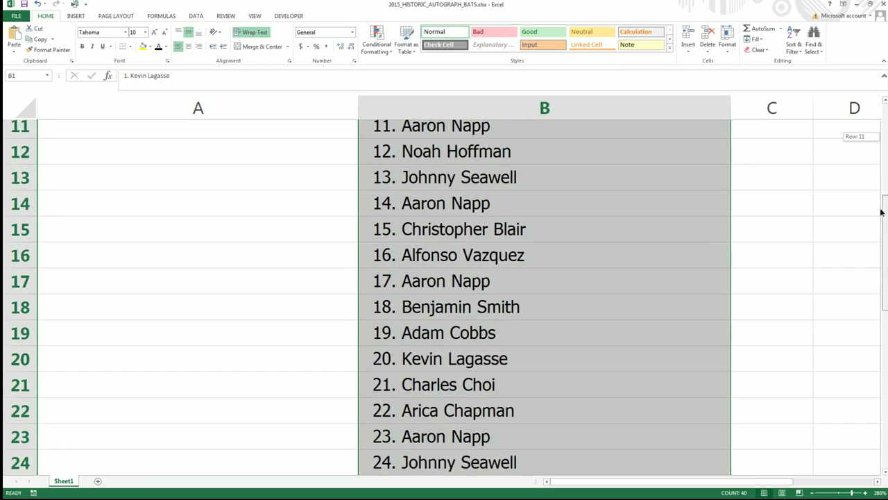
{"action": "scroll", "scroll_direction": "up", "scroll_amount": 3}
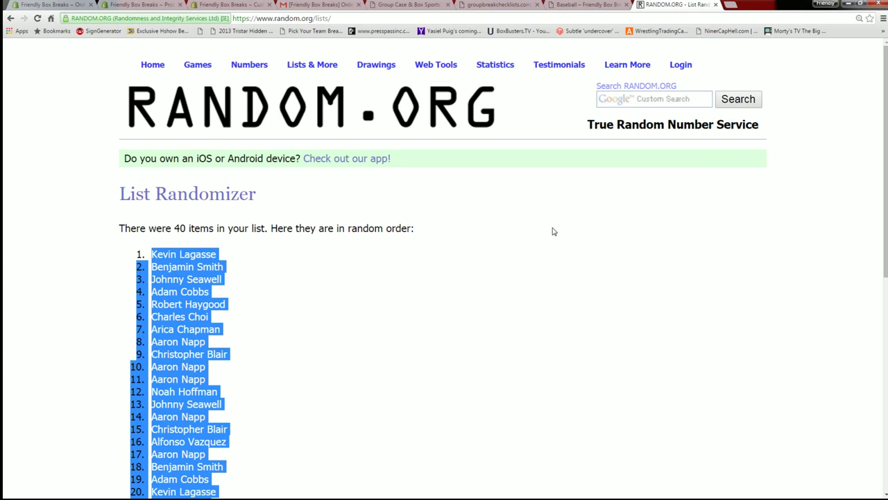
Step: Return to a blank List Randomizer form via the Lists & More menu
{"action": "left_click", "coordinate": [312, 64]}
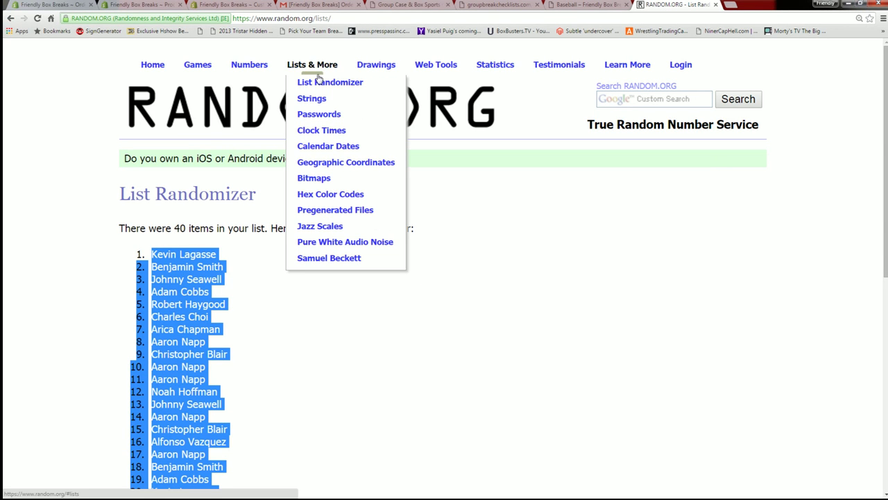
{"action": "left_click", "coordinate": [329, 82]}
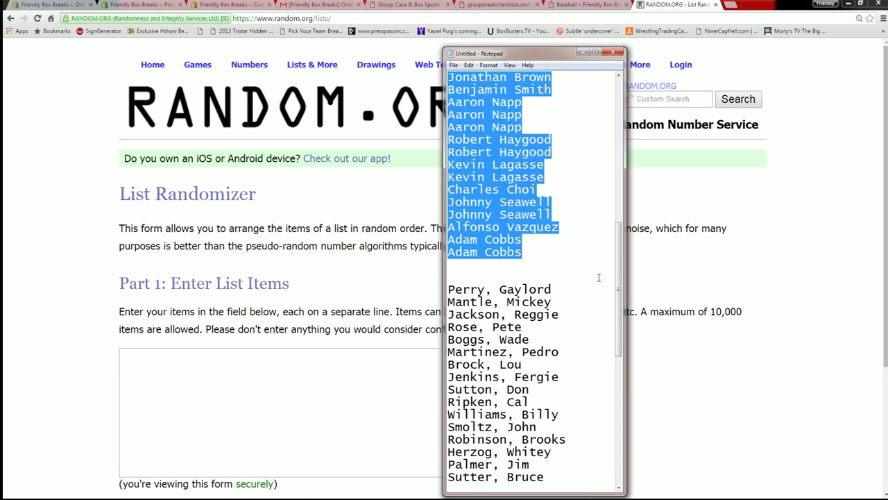
{"action": "scroll", "scroll_direction": "down", "scroll_amount": 3}
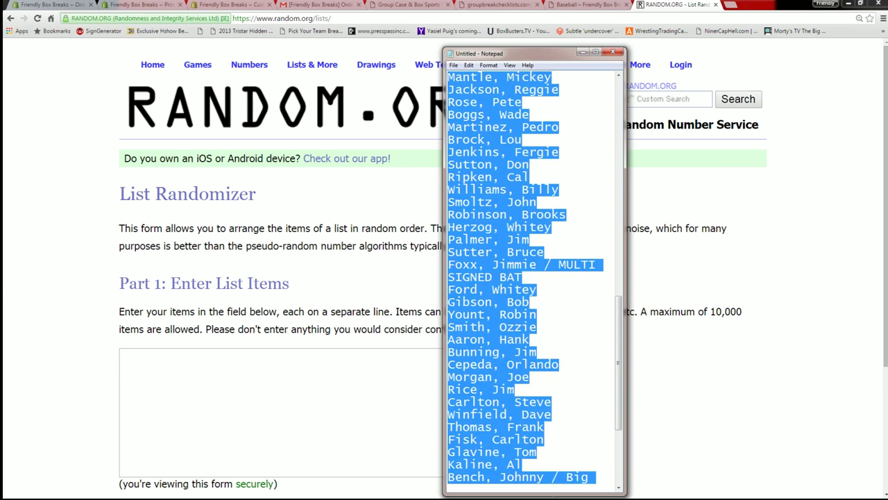
{"action": "scroll", "scroll_direction": "down", "scroll_amount": 3}
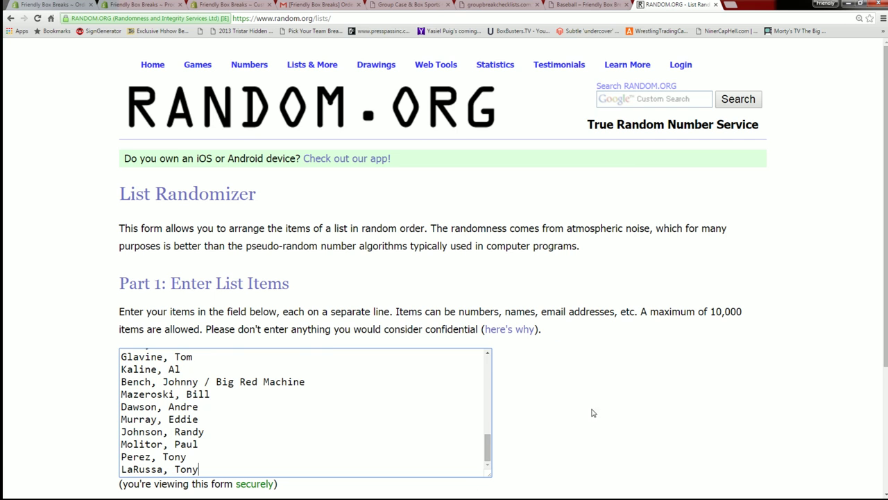
Step: Randomize the 40 player names, then reshuffle four more times until Molitor, Paul leads
{"action": "scroll", "scroll_direction": "down", "scroll_amount": 3}
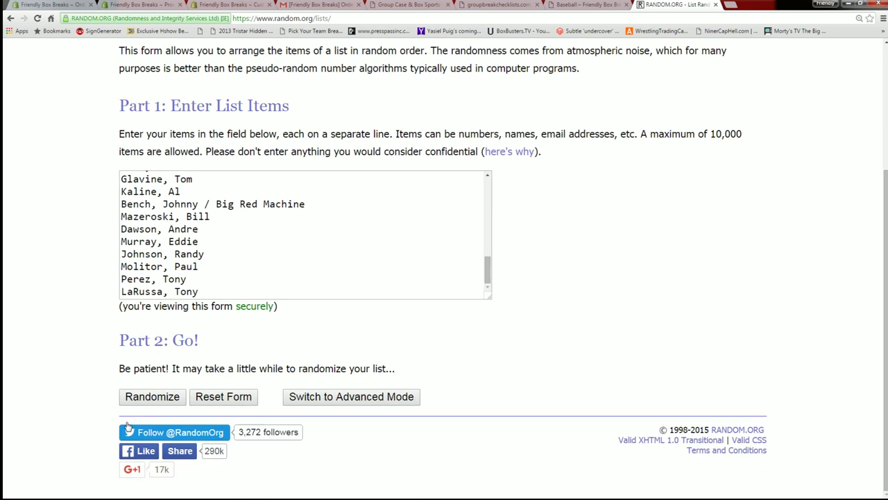
{"action": "left_click", "coordinate": [152, 396]}
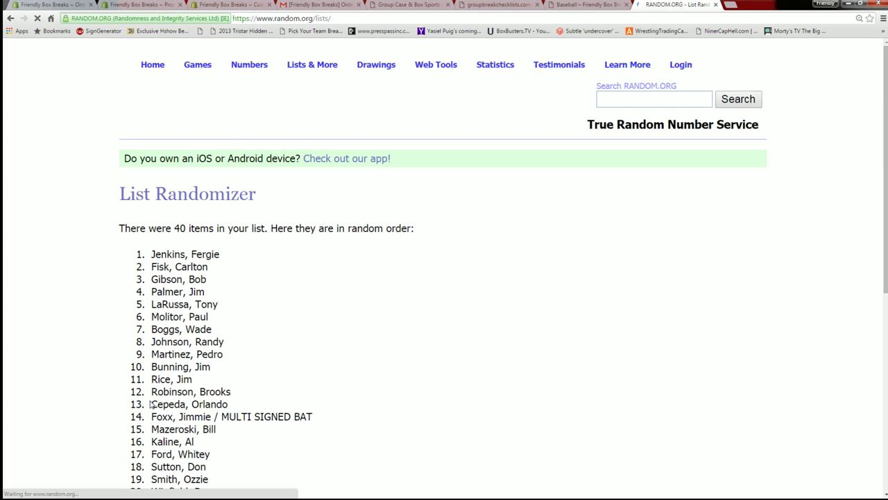
{"action": "scroll", "scroll_direction": "down", "scroll_amount": 3}
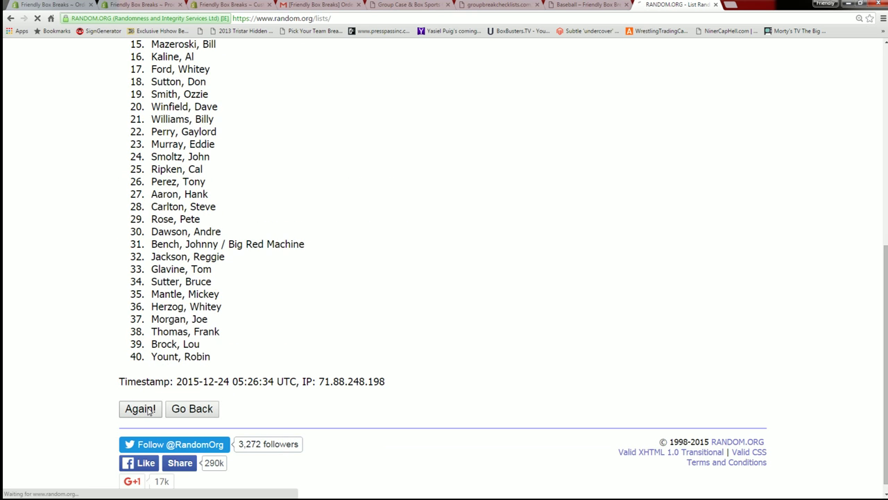
{"action": "left_click", "coordinate": [139, 407]}
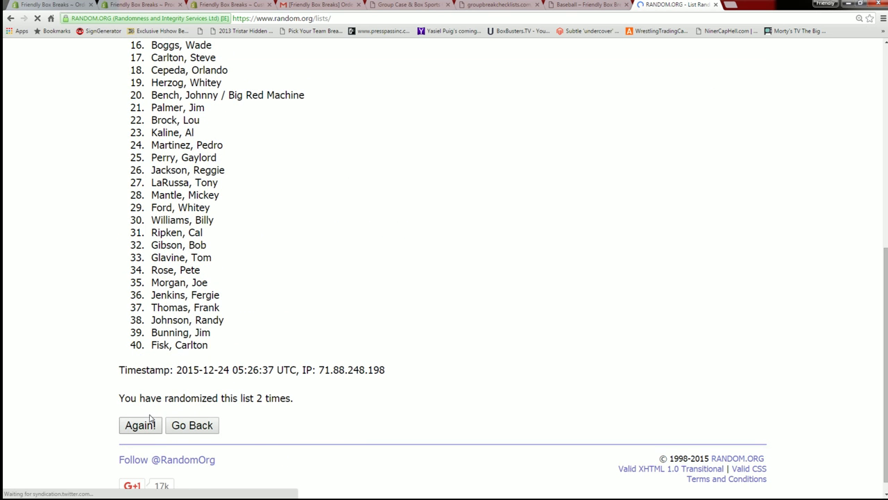
{"action": "left_click", "coordinate": [139, 425]}
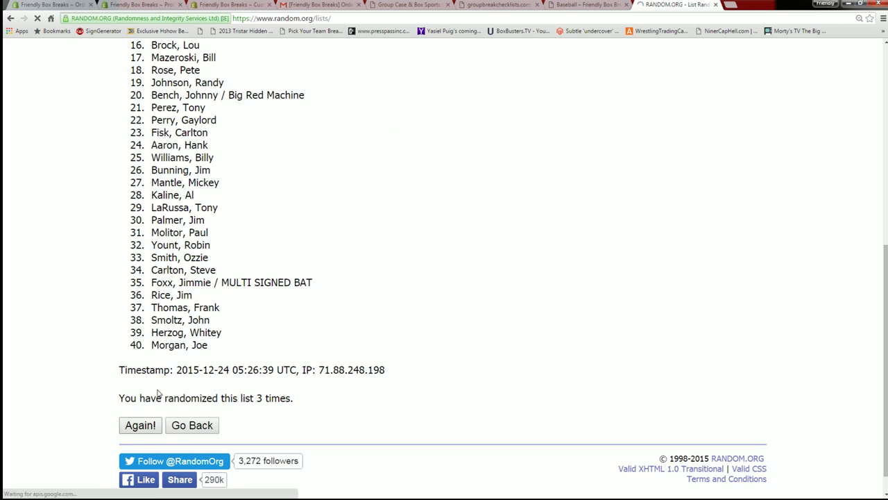
{"action": "left_click", "coordinate": [140, 425]}
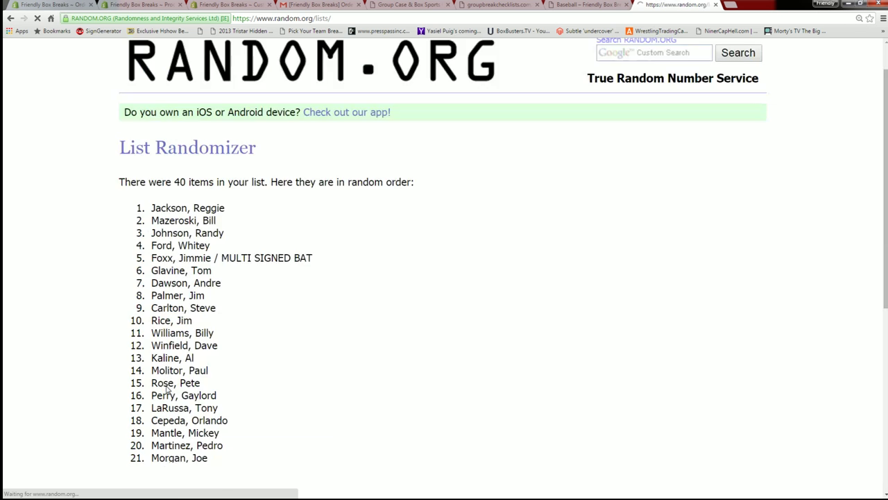
{"action": "scroll", "scroll_direction": "down", "scroll_amount": 3}
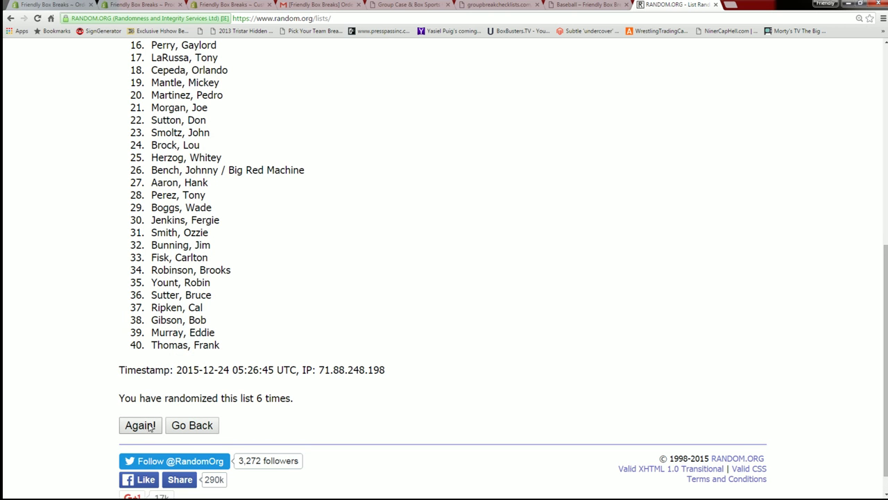
{"action": "left_click", "coordinate": [140, 425]}
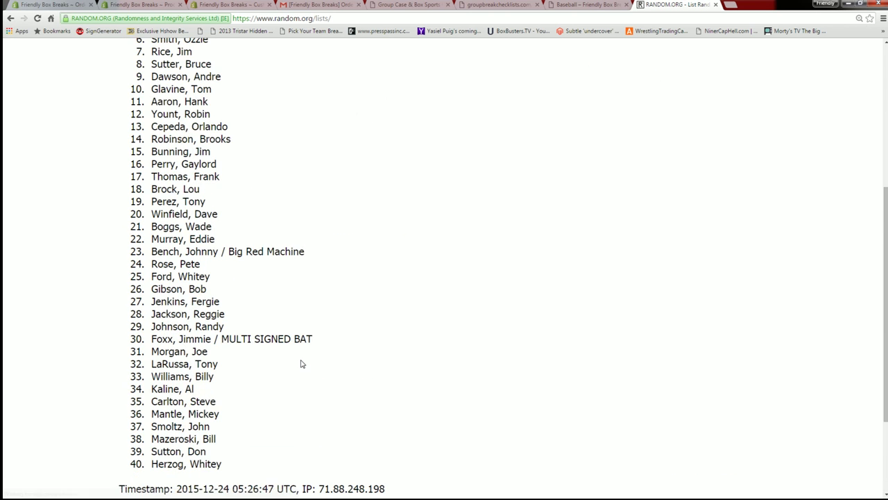
{"action": "scroll", "scroll_direction": "up", "scroll_amount": 3}
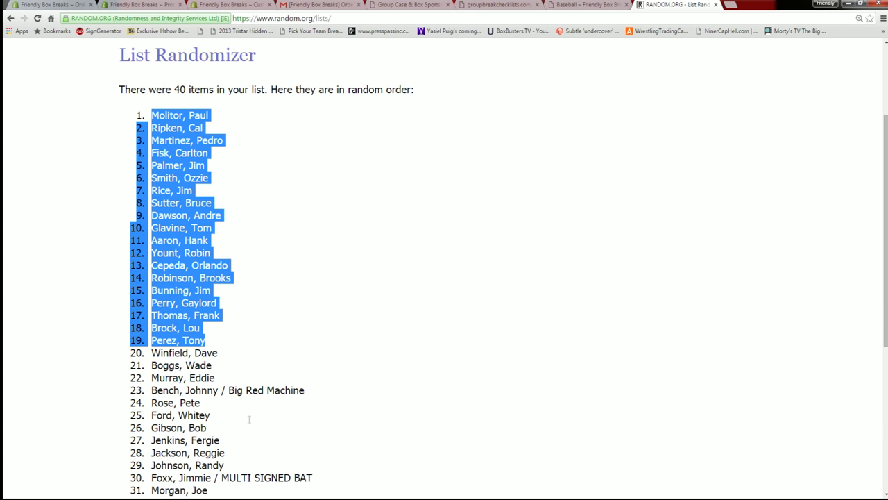
Step: Copy the shuffled player list and paste it into A1, starting with Molitor, Paul
{"action": "scroll", "scroll_direction": "up", "scroll_amount": 3}
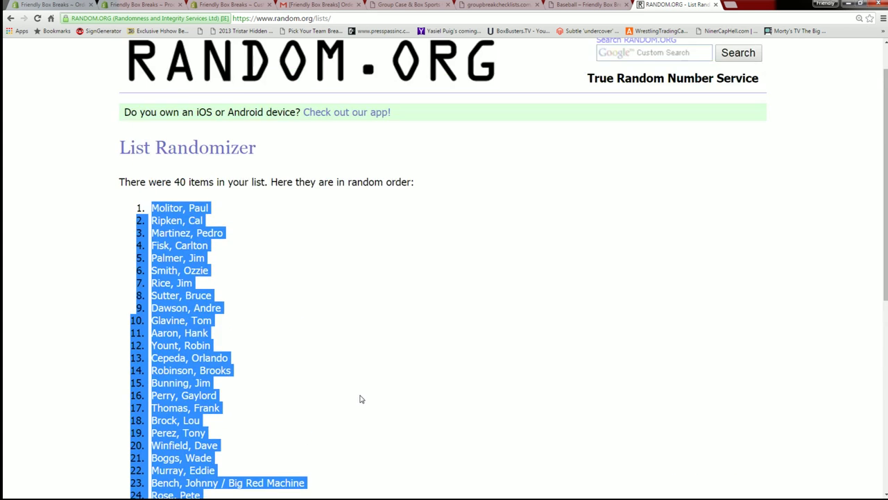
{"action": "scroll", "scroll_direction": "down", "scroll_amount": 3}
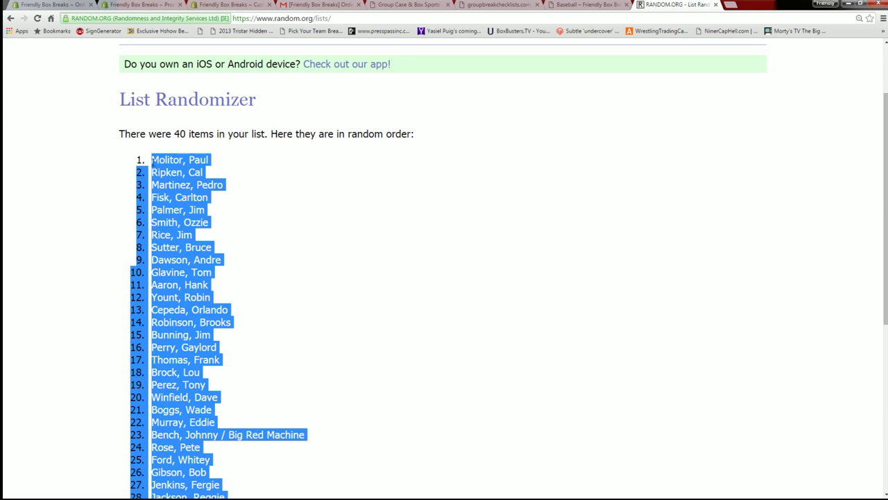
{"action": "right_click", "coordinate": [181, 201]}
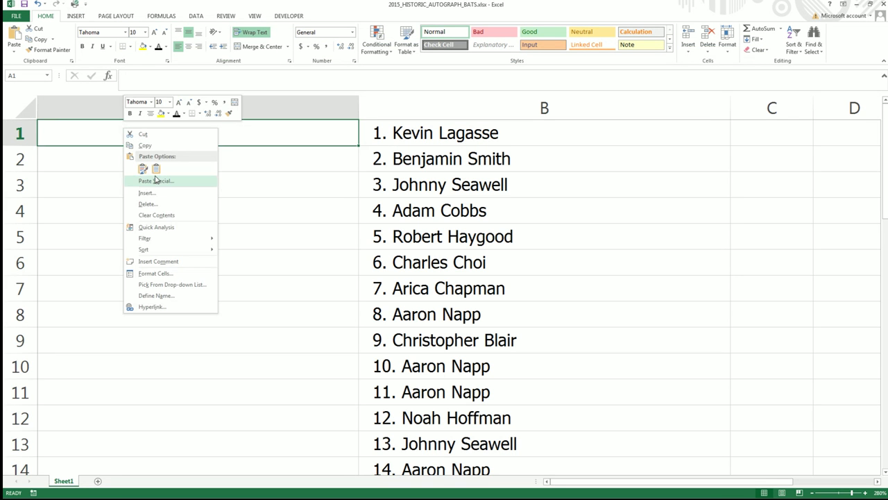
{"action": "left_click", "coordinate": [143, 169]}
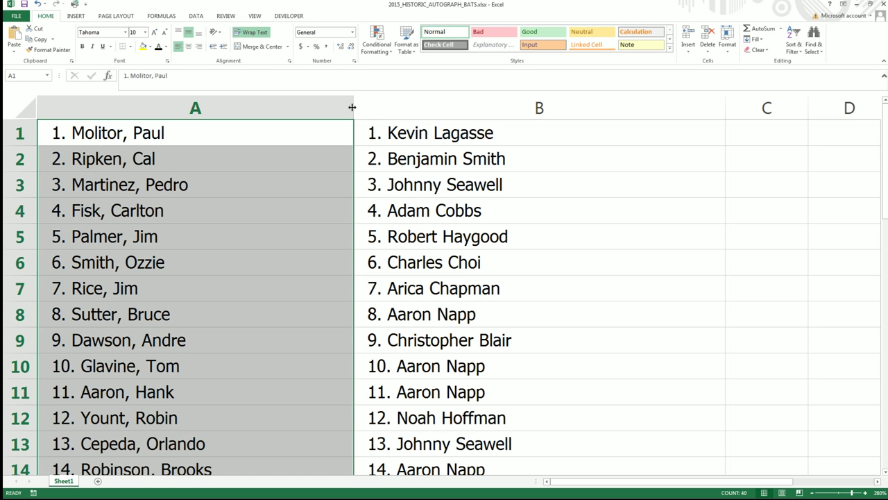
Step: Drag column A's header border left to narrow the player-name column
{"action": "left_click_drag", "start_coordinate": [352, 107], "coordinate": [252, 107]}
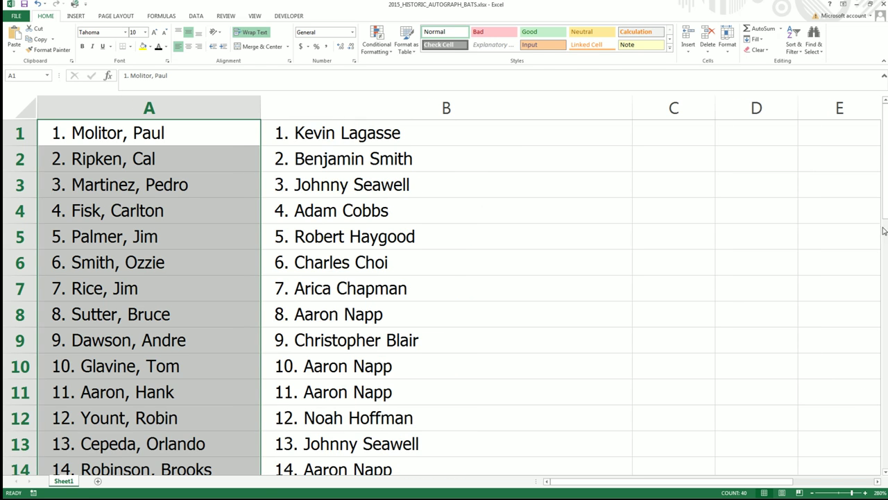
{"action": "scroll", "scroll_direction": "down", "scroll_amount": 3}
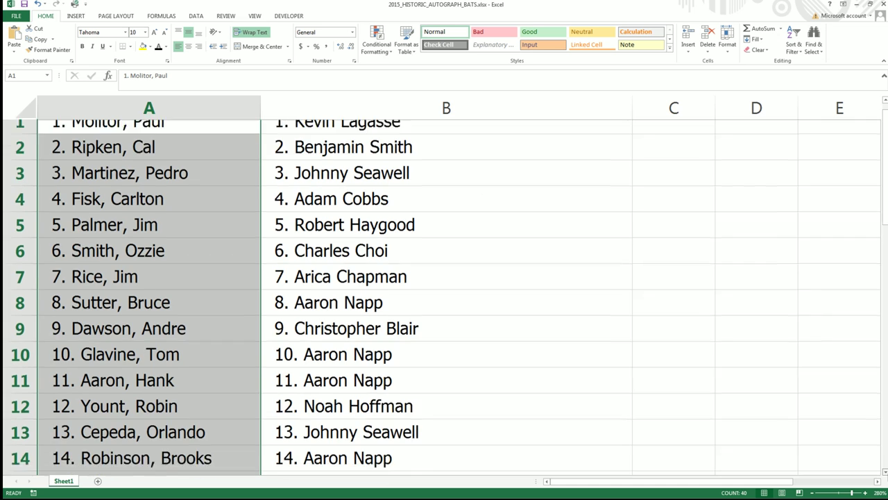
{"action": "scroll", "scroll_direction": "down", "scroll_amount": 3}
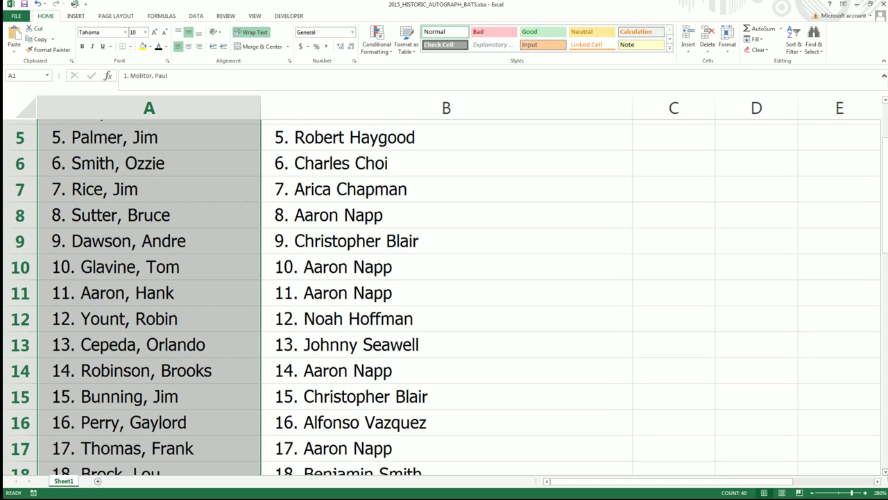
{"action": "scroll", "scroll_direction": "down", "scroll_amount": 3}
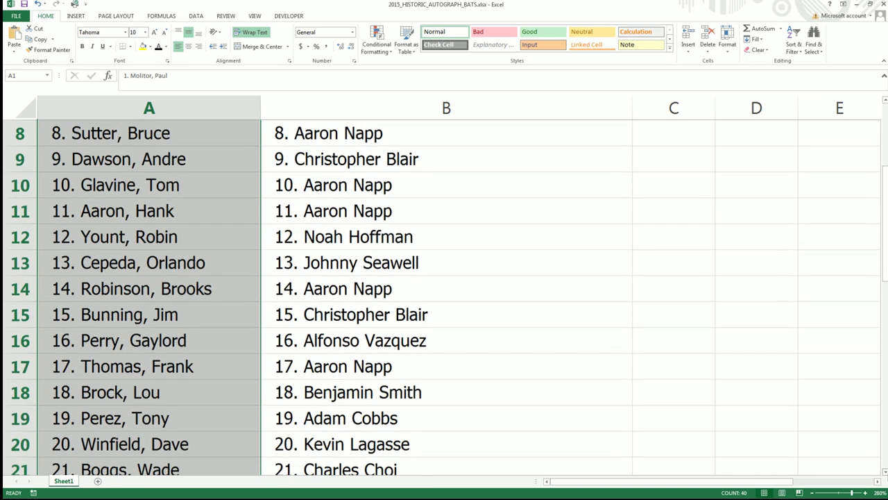
{"action": "scroll", "scroll_direction": "down", "scroll_amount": 3}
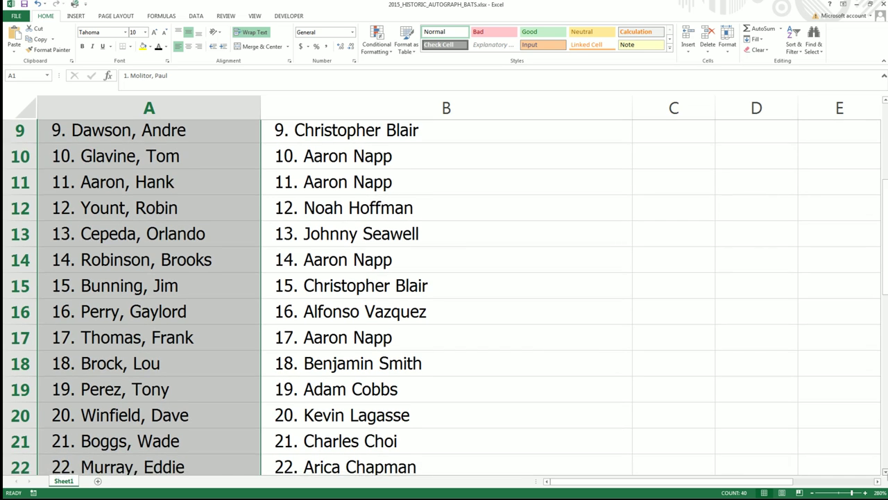
{"action": "scroll", "scroll_direction": "down", "scroll_amount": 3}
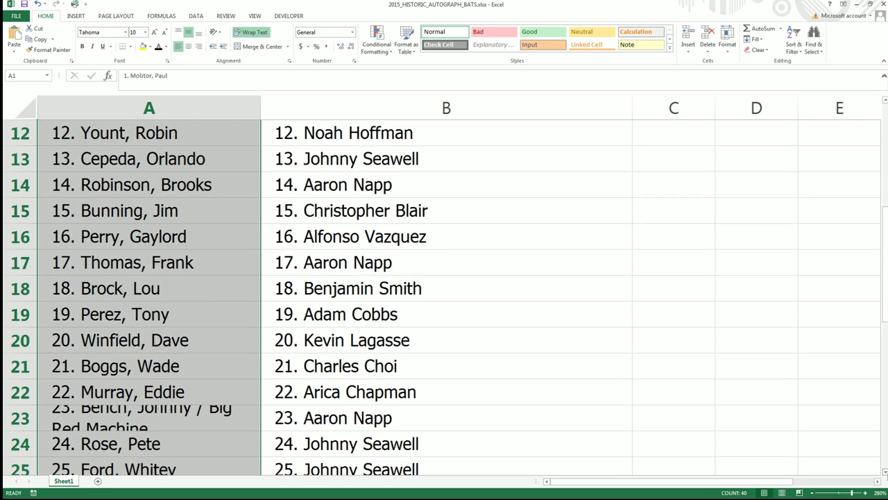
{"action": "scroll", "scroll_direction": "down", "scroll_amount": 3}
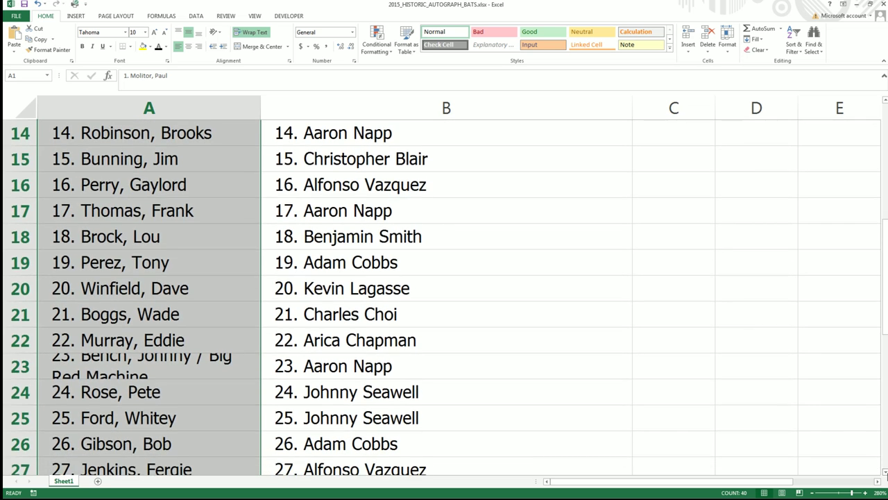
{"action": "scroll", "scroll_direction": "down", "scroll_amount": 3}
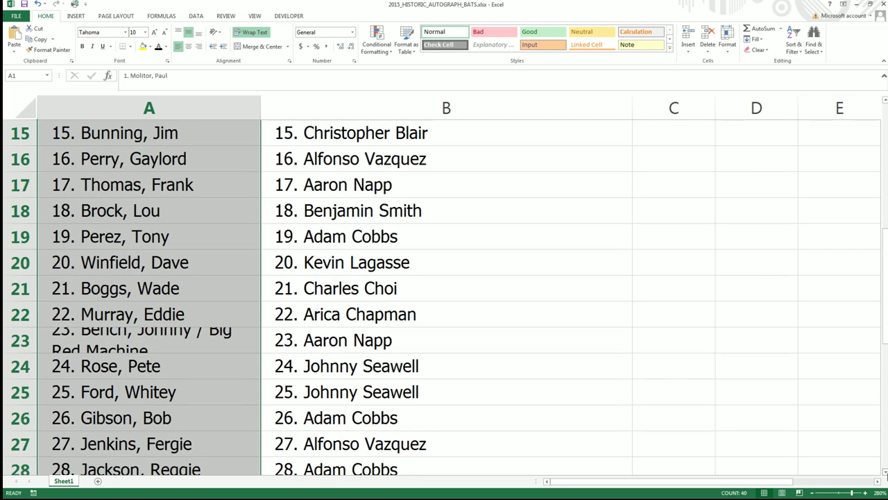
{"action": "scroll", "scroll_direction": "down", "scroll_amount": 3}
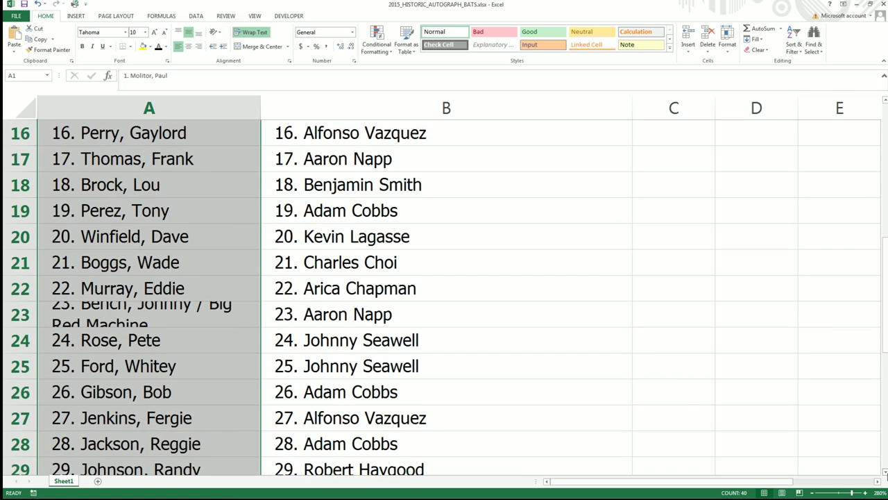
{"action": "scroll", "scroll_direction": "down", "scroll_amount": 3}
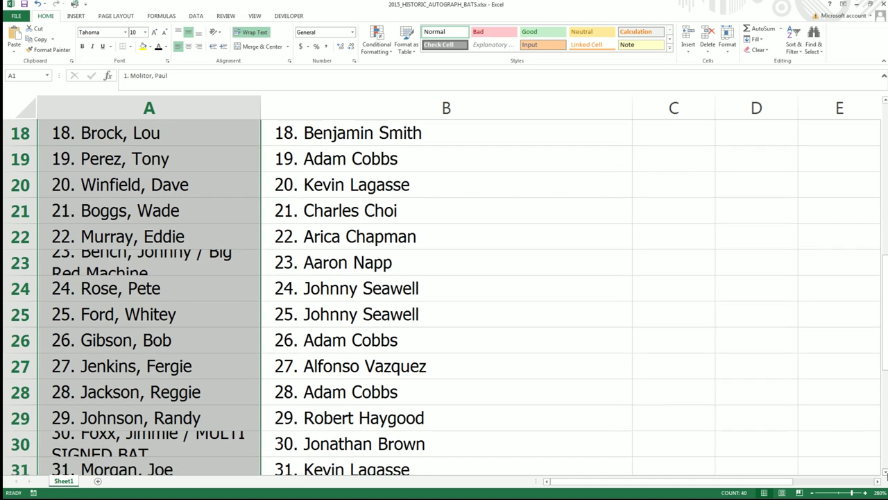
{"action": "scroll", "scroll_direction": "down", "scroll_amount": 3}
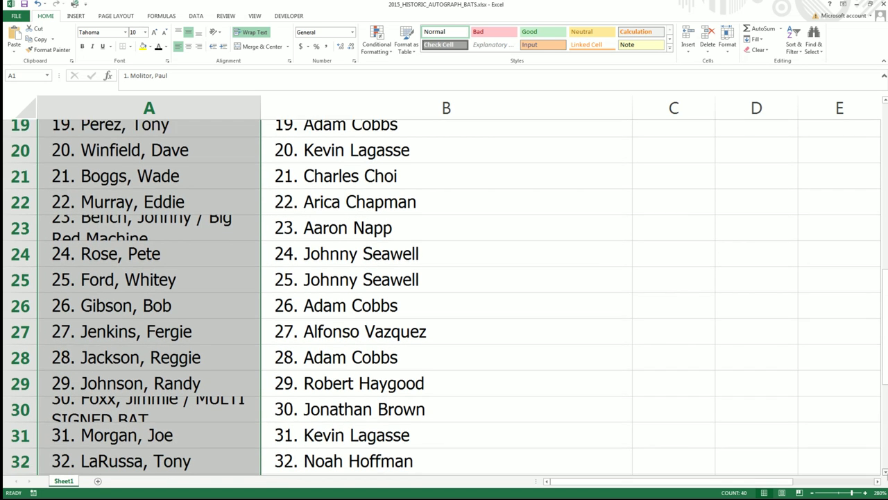
{"action": "scroll", "scroll_direction": "down", "scroll_amount": 3}
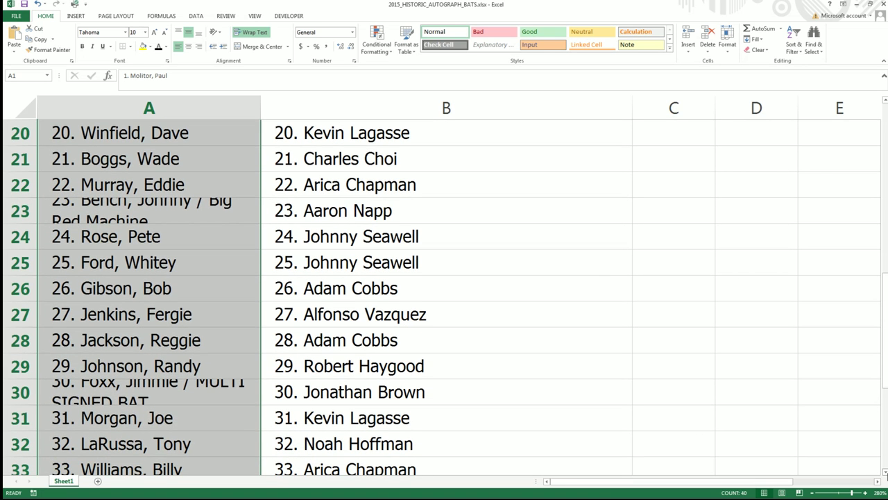
{"action": "scroll", "scroll_direction": "down", "scroll_amount": 3}
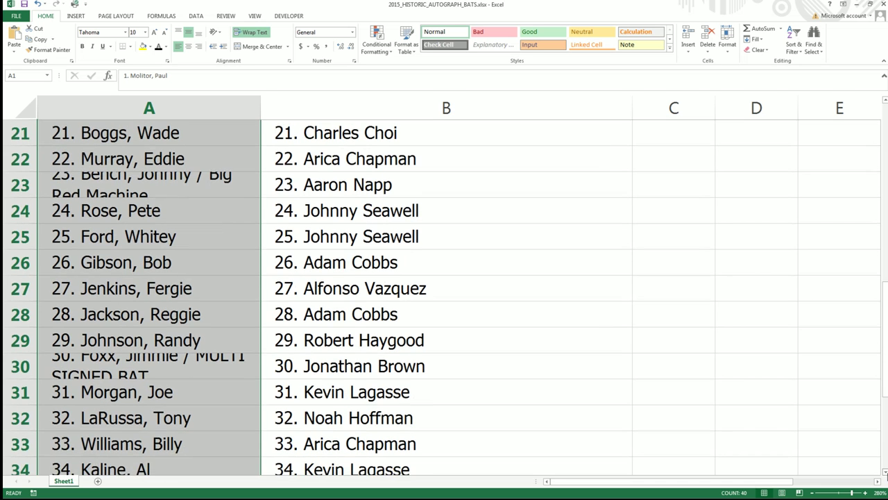
{"action": "scroll", "scroll_direction": "down", "scroll_amount": 3}
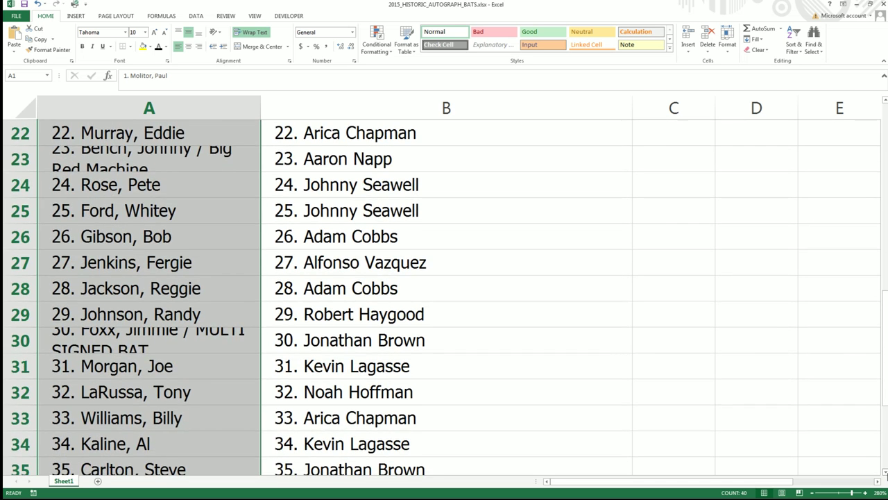
{"action": "scroll", "scroll_direction": "down", "scroll_amount": 3}
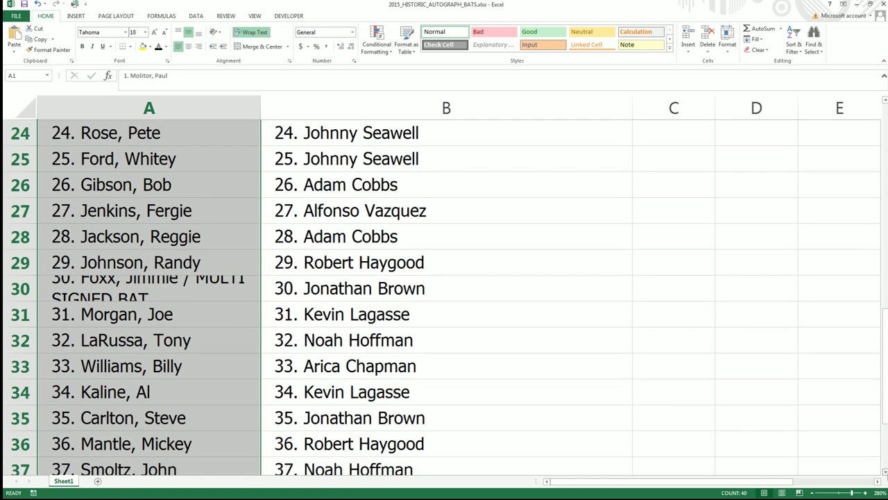
{"action": "scroll", "scroll_direction": "down", "scroll_amount": 3}
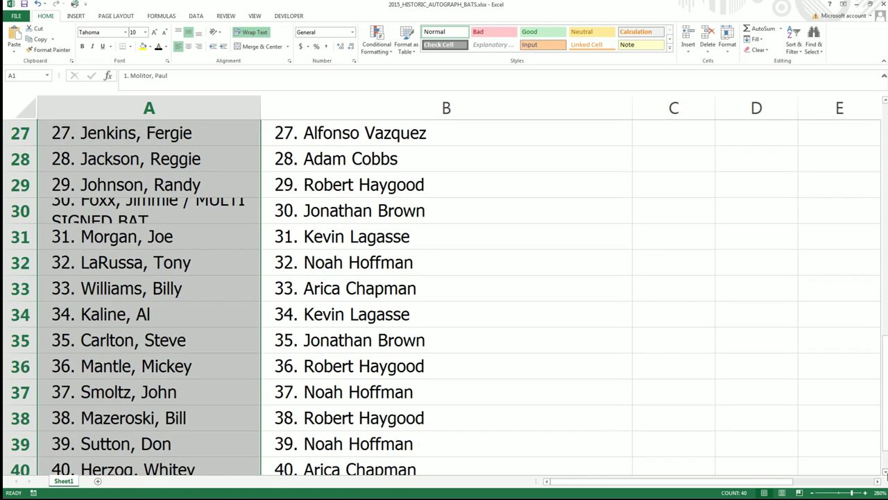
{"action": "scroll", "scroll_direction": "down", "scroll_amount": 3}
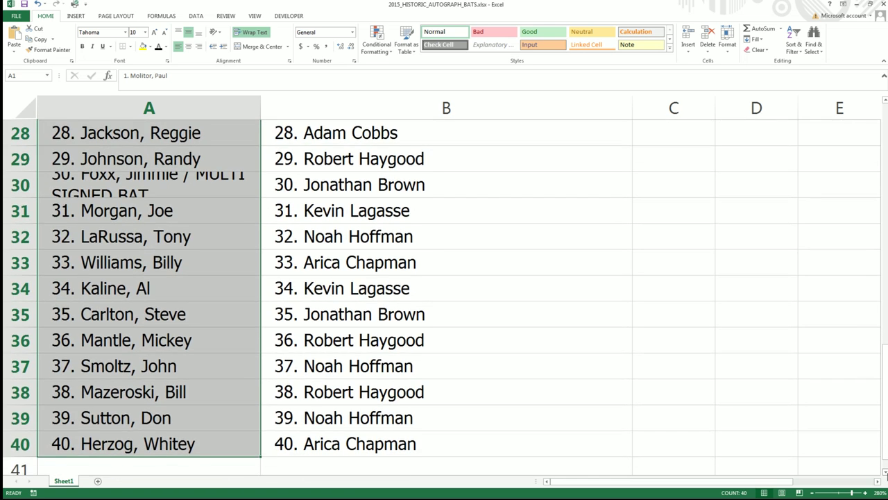
{"action": "scroll", "scroll_direction": "down", "scroll_amount": 3}
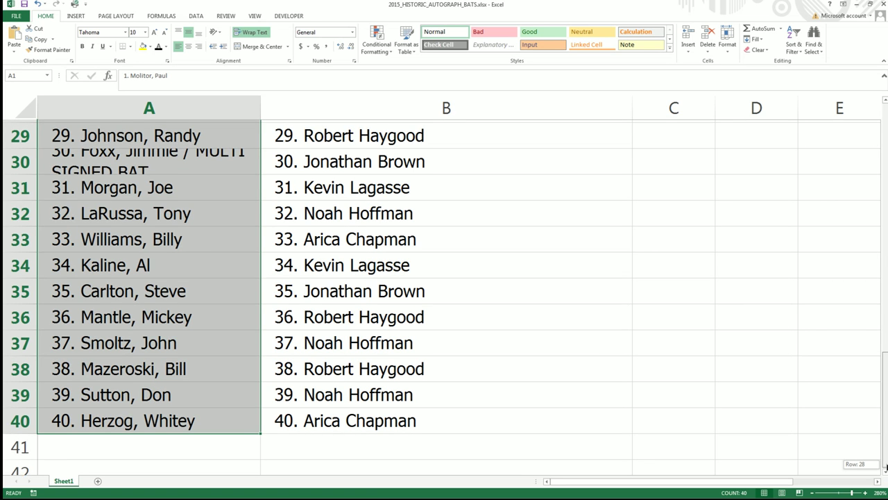
{"action": "scroll", "scroll_direction": "up", "scroll_amount": 3}
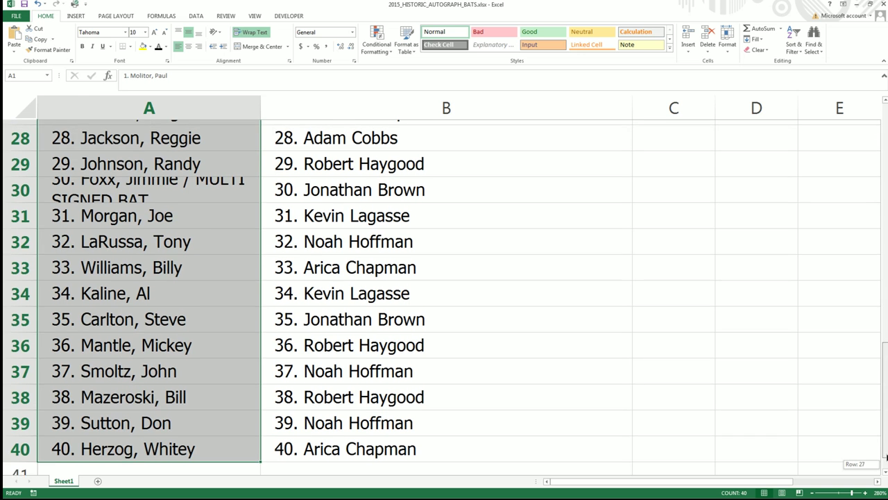
{"action": "scroll", "scroll_direction": "up", "scroll_amount": 3}
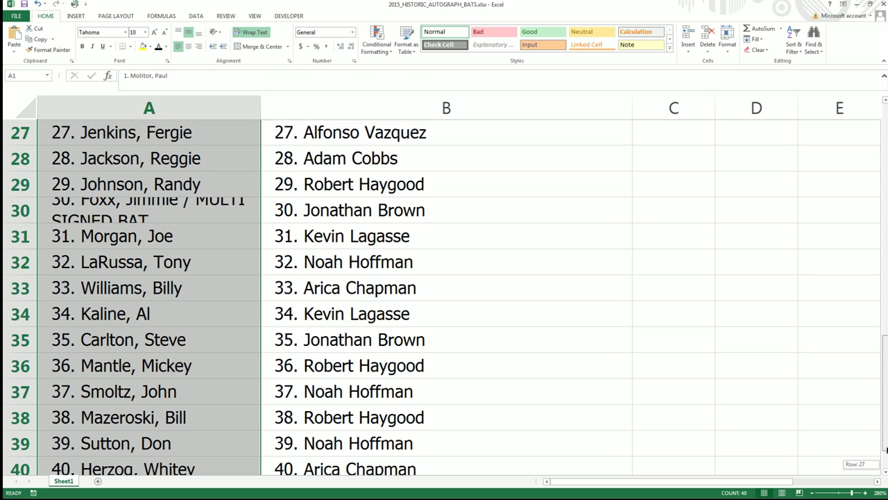
{"action": "scroll", "scroll_direction": "up", "scroll_amount": 3}
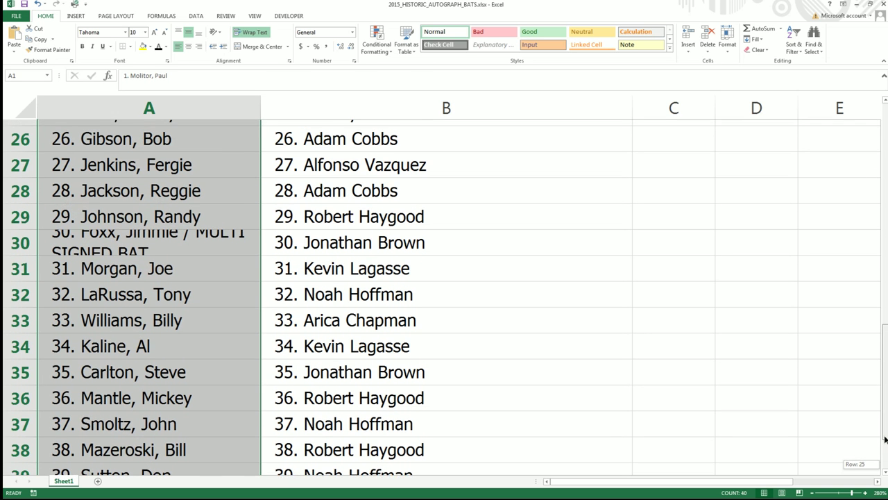
{"action": "scroll", "scroll_direction": "up", "scroll_amount": 3}
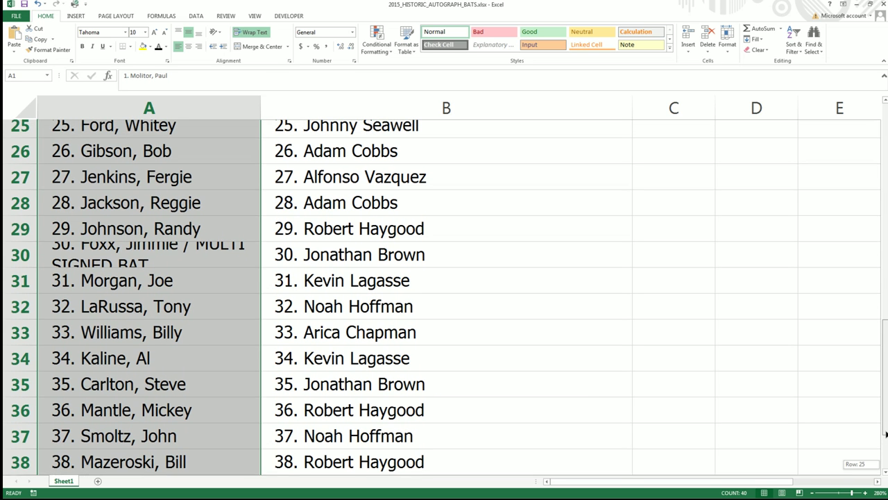
{"action": "scroll", "scroll_direction": "up", "scroll_amount": 3}
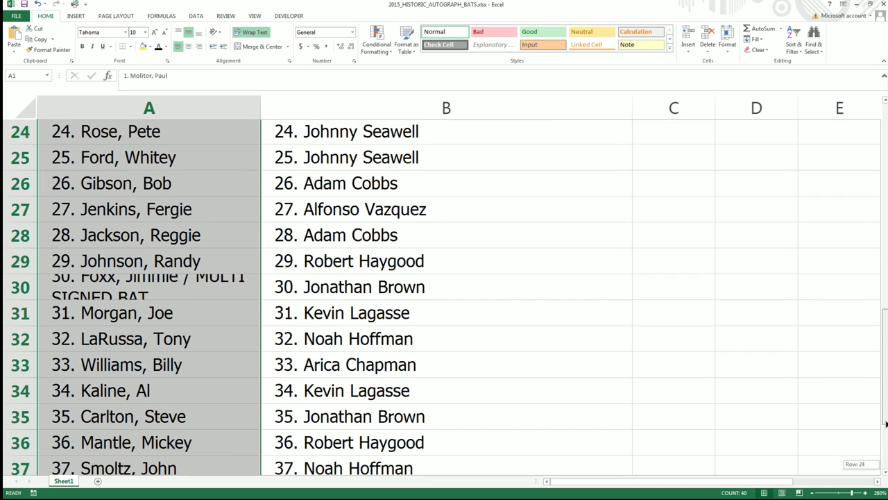
{"action": "scroll", "scroll_direction": "up", "scroll_amount": 3}
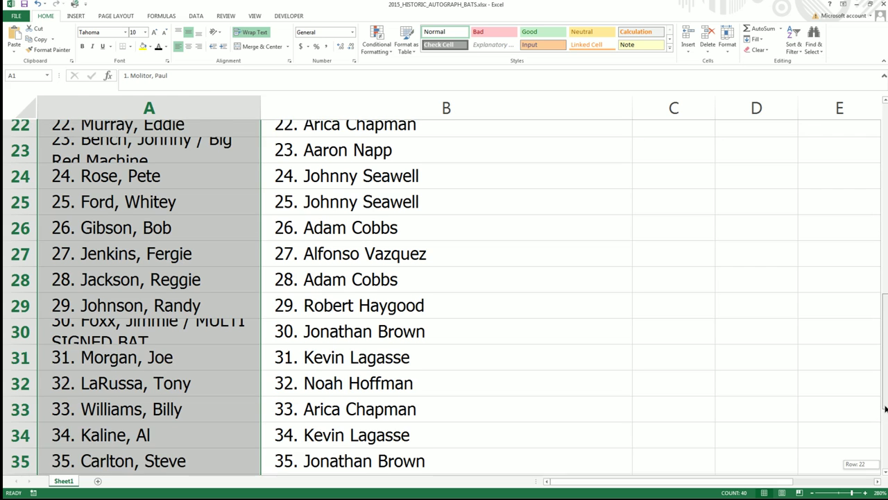
{"action": "scroll", "scroll_direction": "up", "scroll_amount": 3}
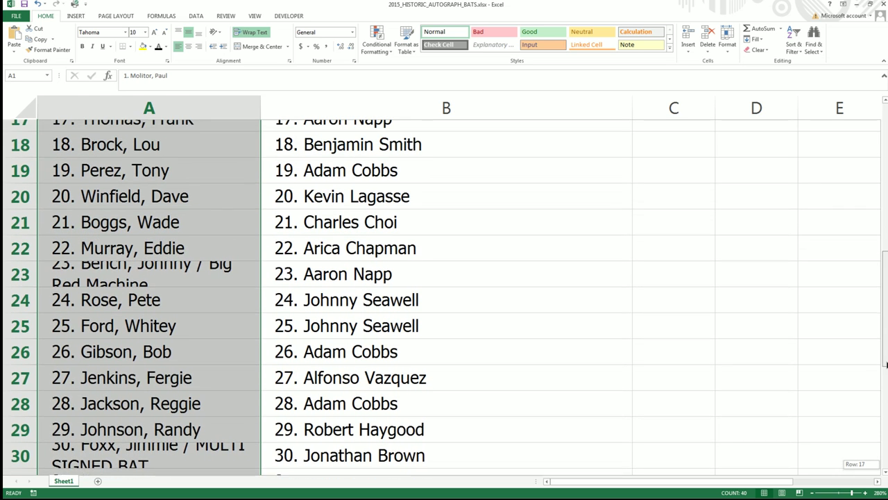
{"action": "scroll", "scroll_direction": "up", "scroll_amount": 3}
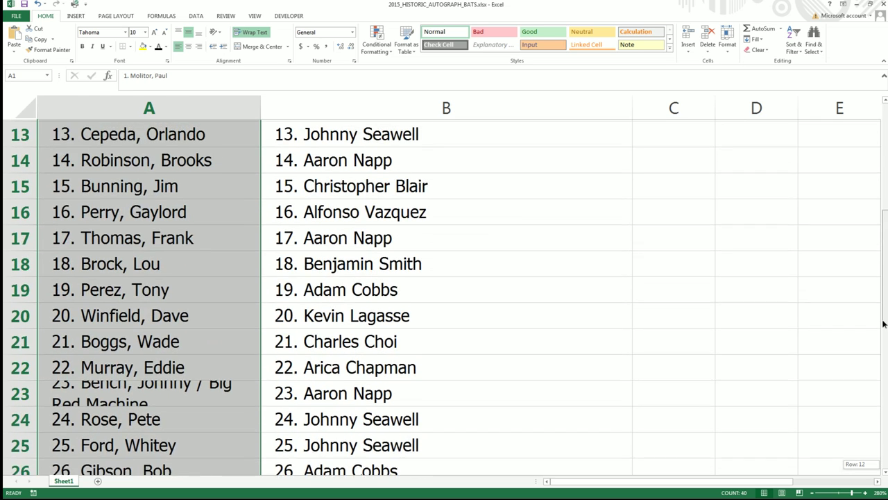
{"action": "scroll", "scroll_direction": "up", "scroll_amount": 3}
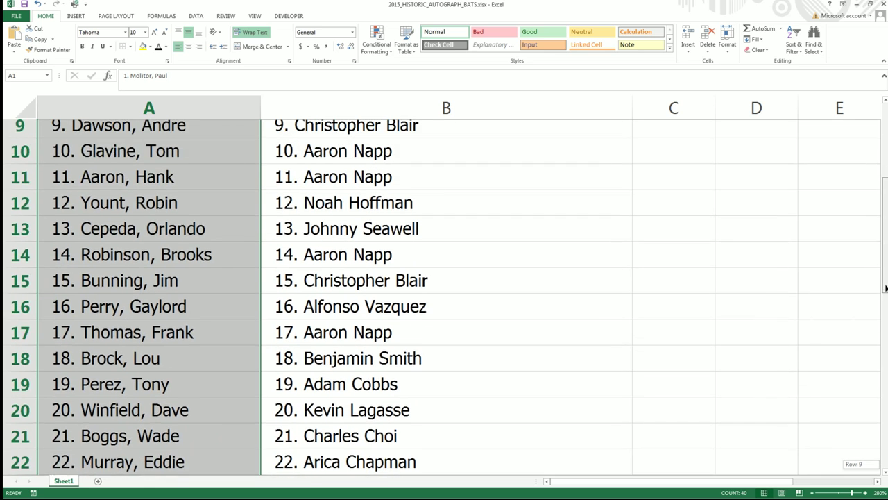
{"action": "scroll", "scroll_direction": "up", "scroll_amount": 3}
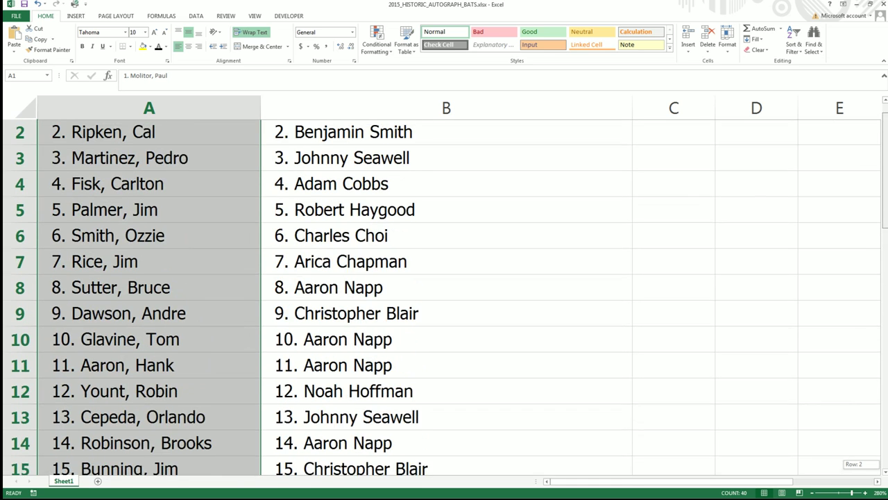
{"action": "scroll", "scroll_direction": "down", "scroll_amount": 3}
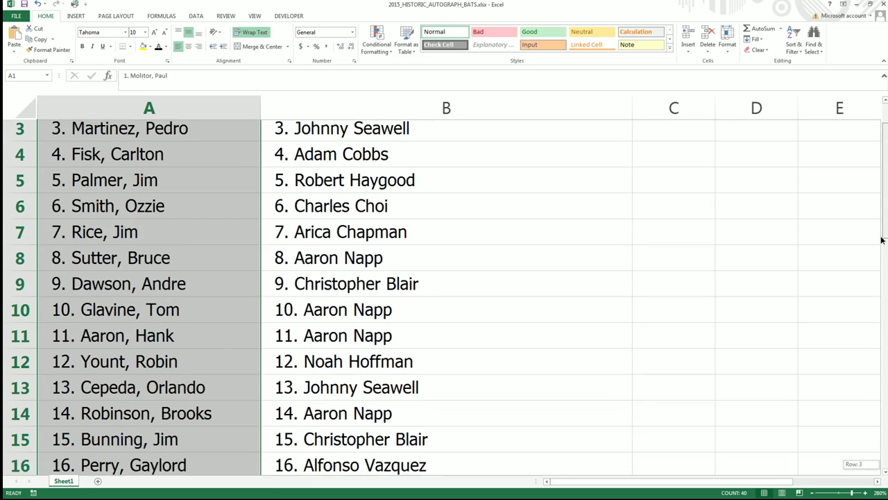
{"action": "scroll", "scroll_direction": "down", "scroll_amount": 3}
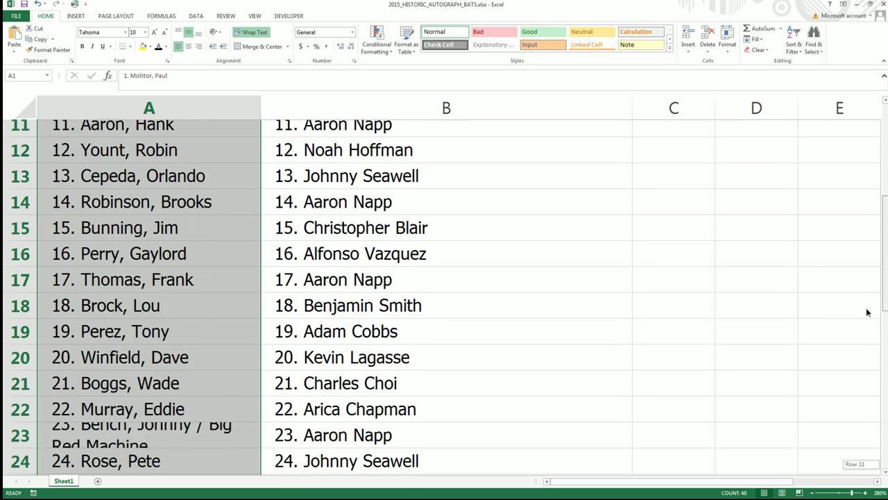
{"action": "scroll", "scroll_direction": "down", "scroll_amount": 3}
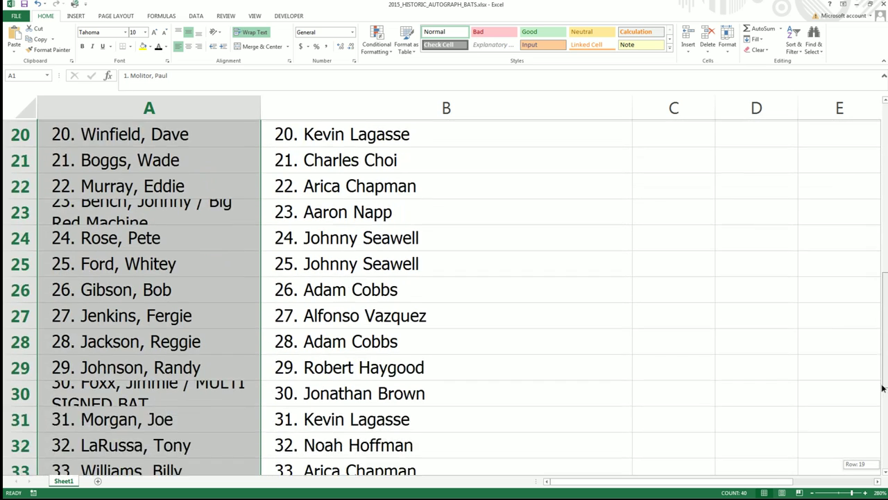
{"action": "scroll", "scroll_direction": "down", "scroll_amount": 3}
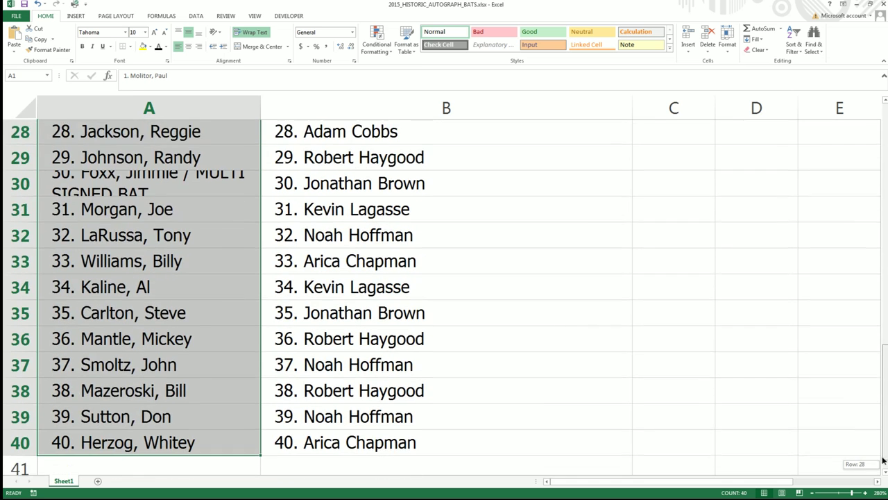
{"action": "scroll", "scroll_direction": "down", "scroll_amount": 3}
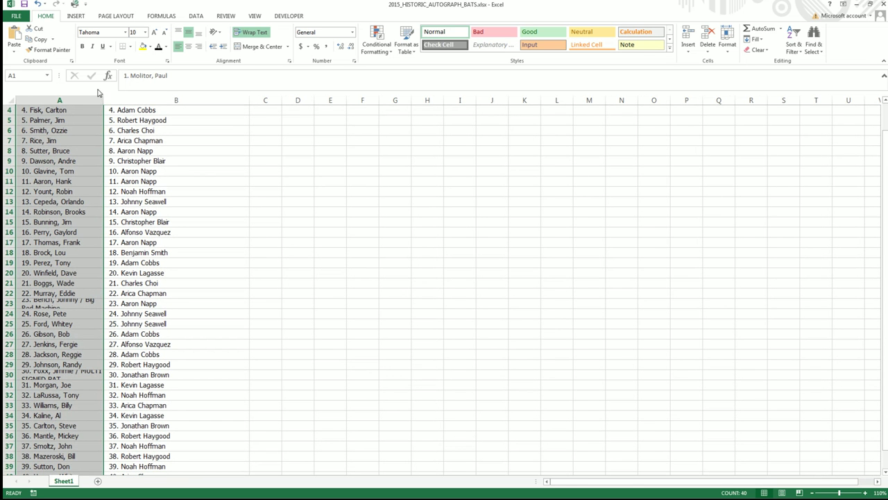
Step: Widen column A briefly, then drag its border back to a narrower width
{"action": "left_click_drag", "start_coordinate": [100, 99], "coordinate": [108, 100]}
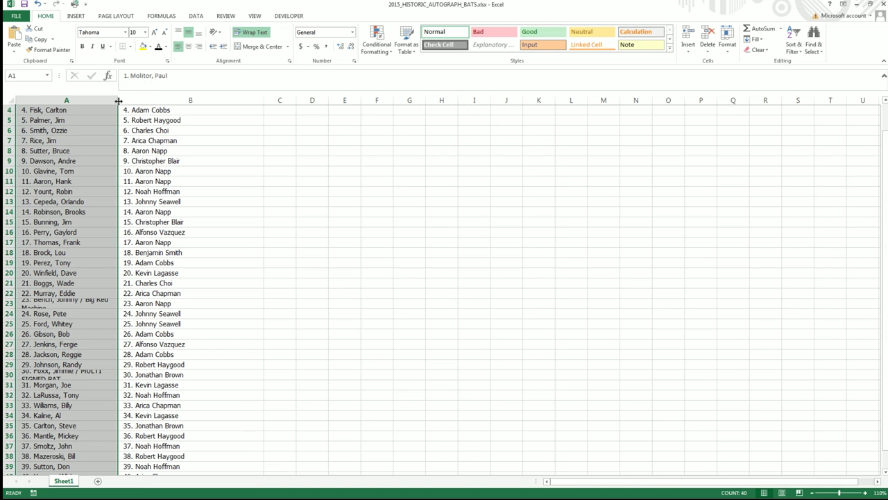
{"action": "left_click_drag", "start_coordinate": [118, 100], "coordinate": [133, 100]}
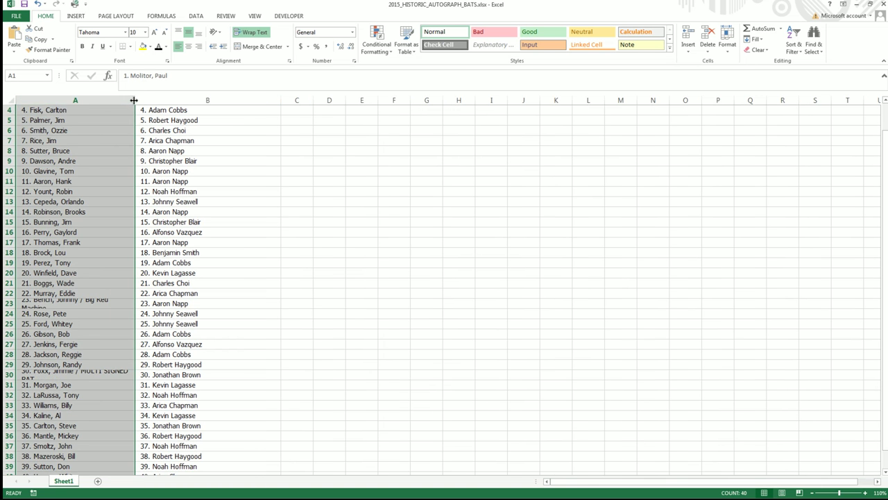
{"action": "left_click_drag", "start_coordinate": [133, 100], "coordinate": [90, 100]}
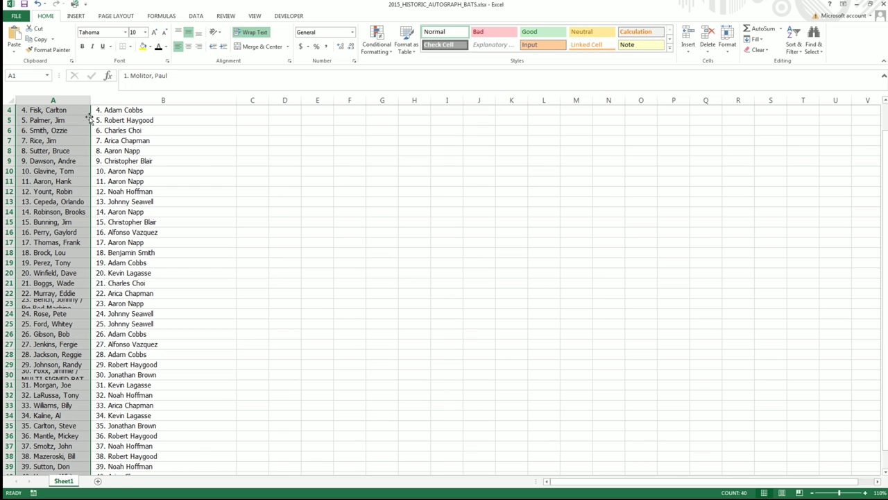